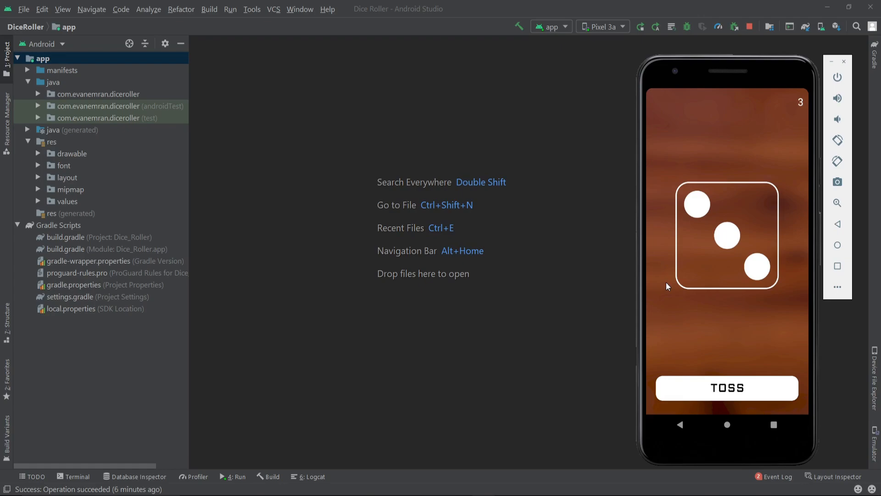
{"action": "mouse_move", "coordinate": [742, 242]}
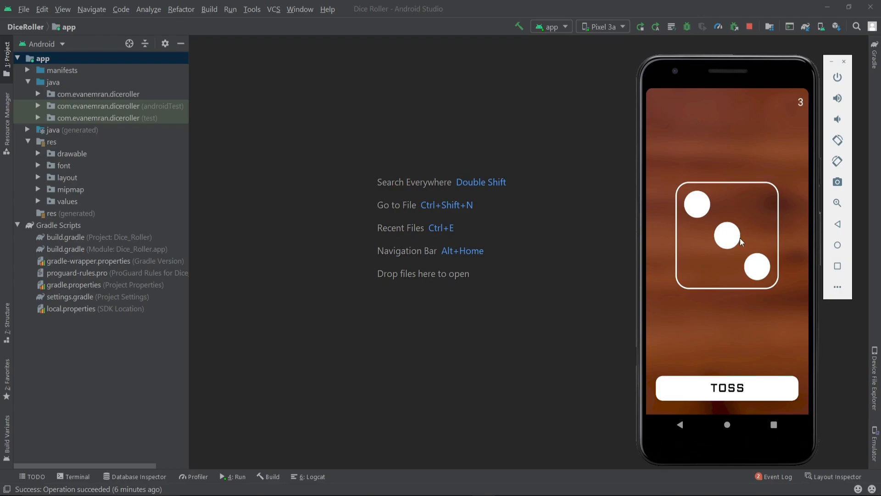
{"action": "mouse_move", "coordinate": [746, 331]}
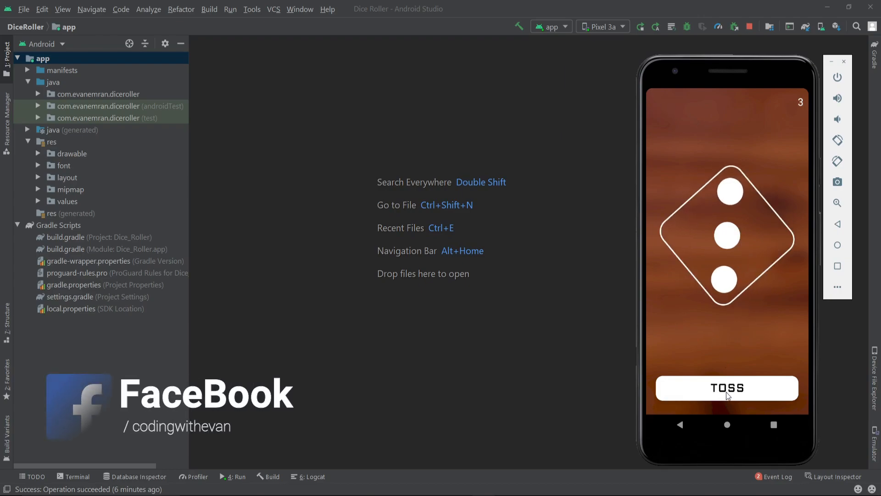
Roll the dice once more in the running Dice Roller app
{"action": "left_click", "coordinate": [726, 388]}
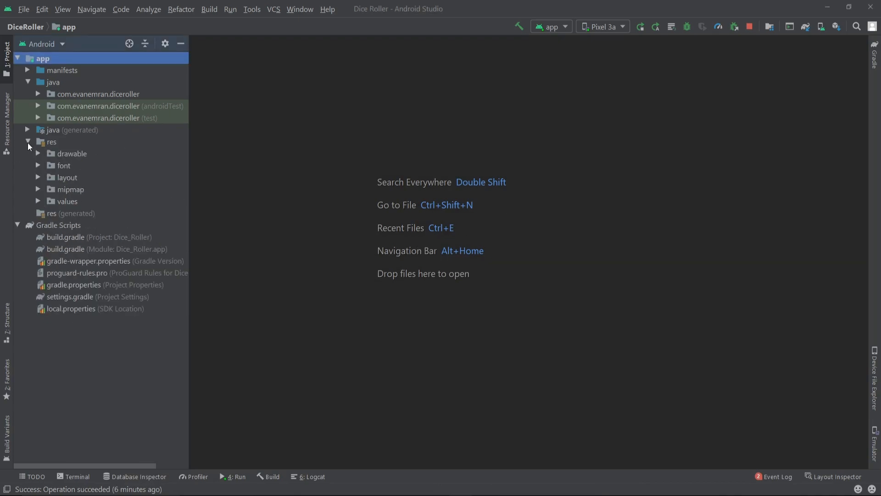
Start a new launcher icon Image Asset from the res folder with Image foreground
{"action": "right_click", "coordinate": [71, 153]}
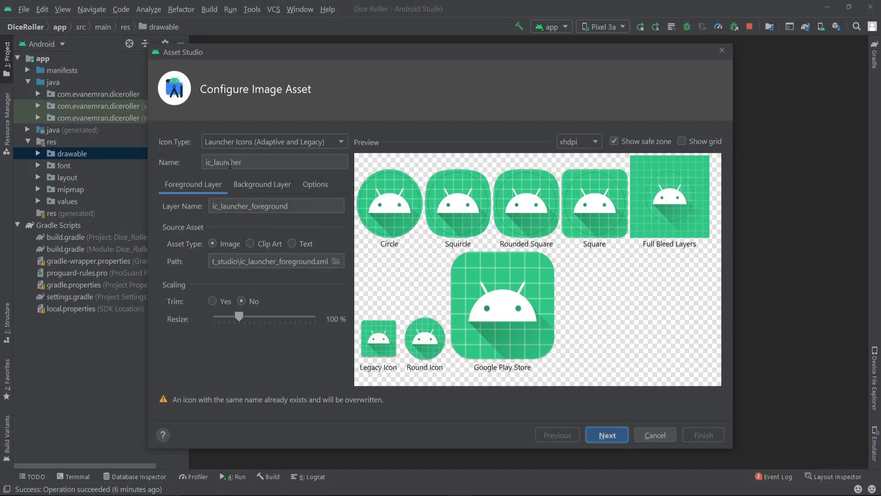
{"action": "mouse_move", "coordinate": [186, 167]}
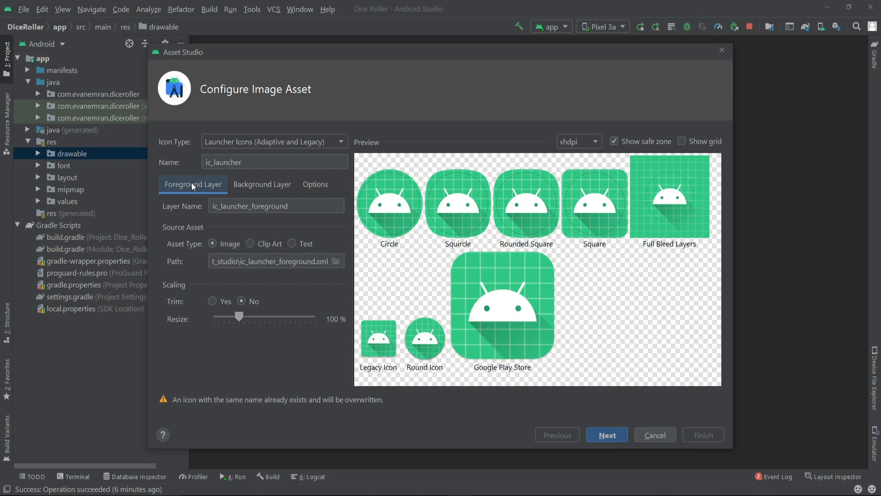
{"action": "mouse_move", "coordinate": [209, 200]}
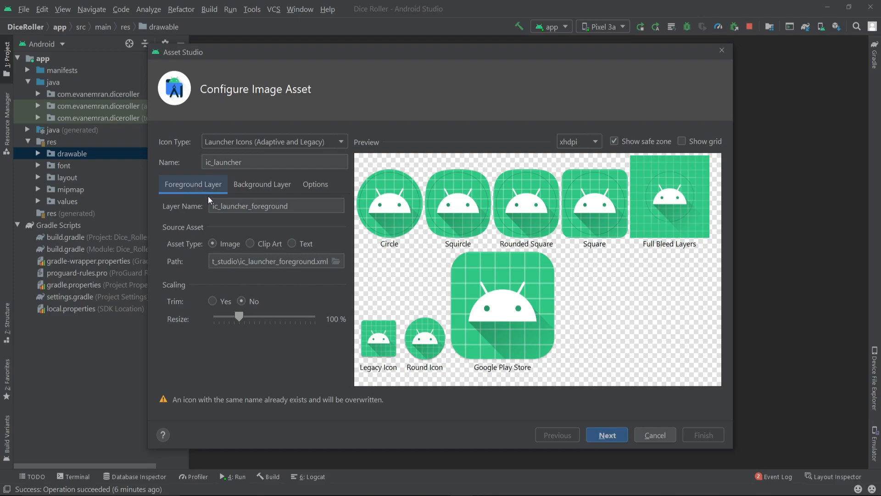
{"action": "mouse_move", "coordinate": [245, 242]}
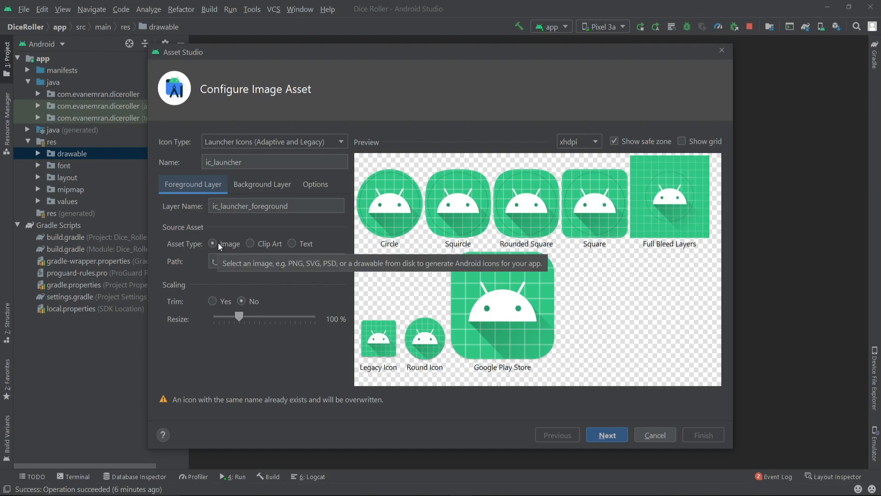
{"action": "left_click", "coordinate": [213, 243]}
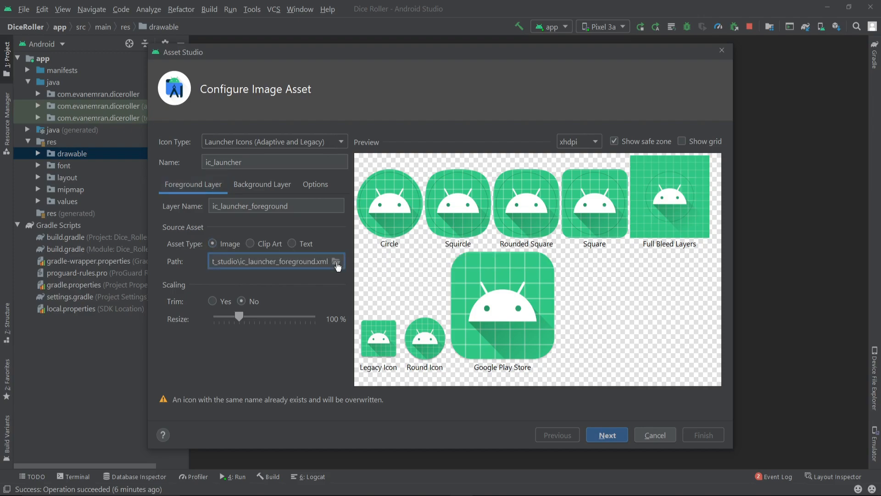
Set the foreground to dice.png, trimmed and resized to 82%
{"action": "left_click", "coordinate": [336, 261]}
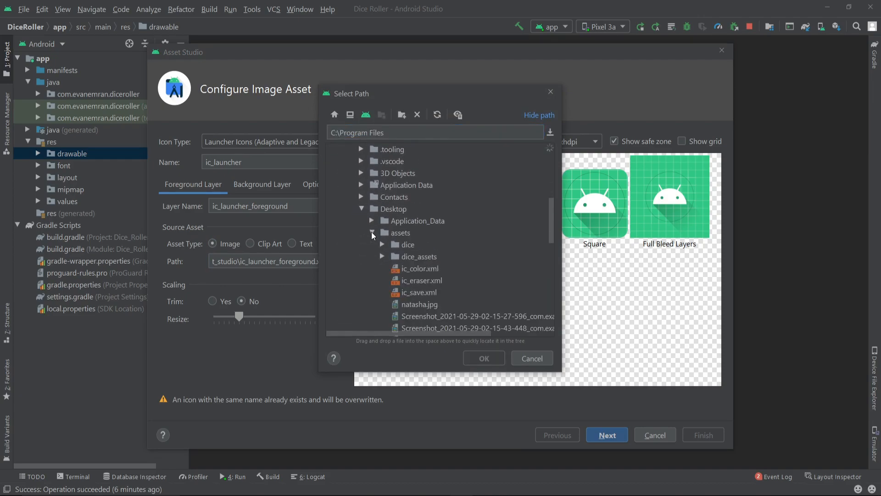
{"action": "left_click", "coordinate": [409, 208]}
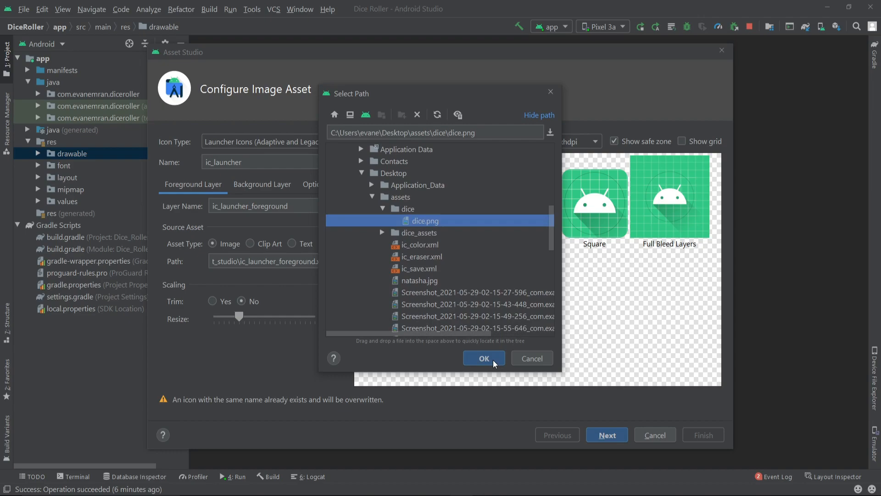
{"action": "left_click", "coordinate": [483, 358]}
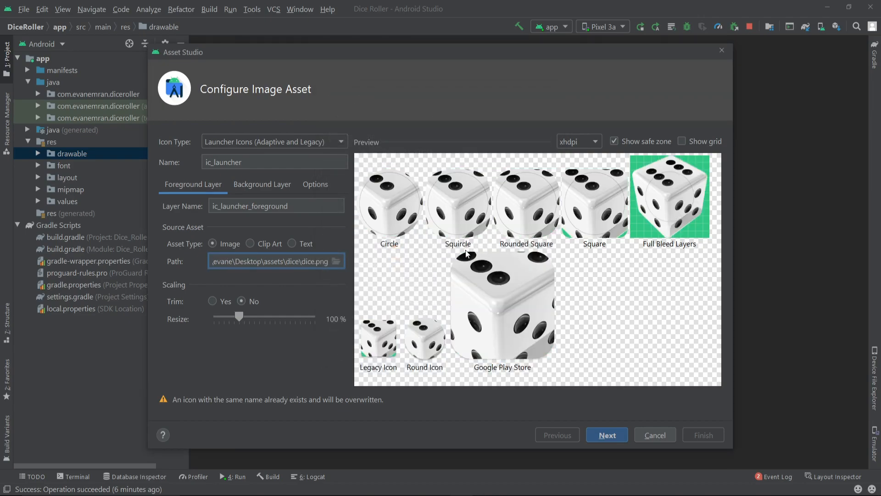
{"action": "mouse_move", "coordinate": [213, 307]}
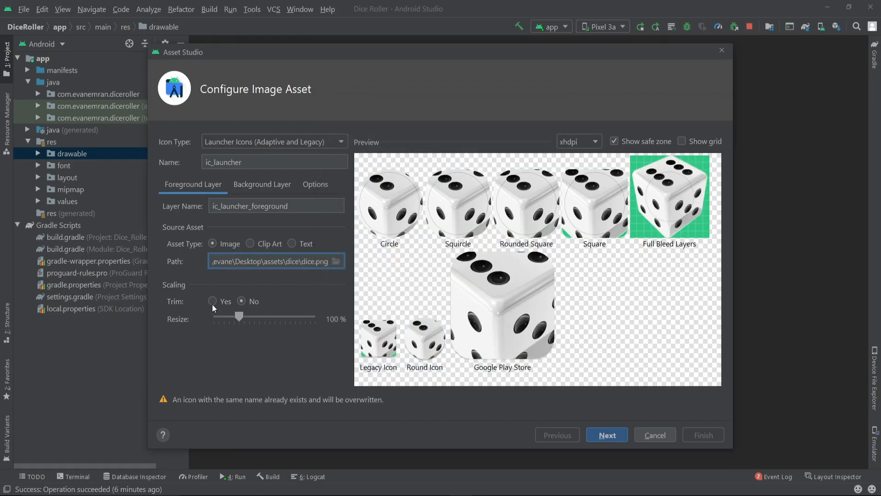
{"action": "left_click", "coordinate": [212, 301]}
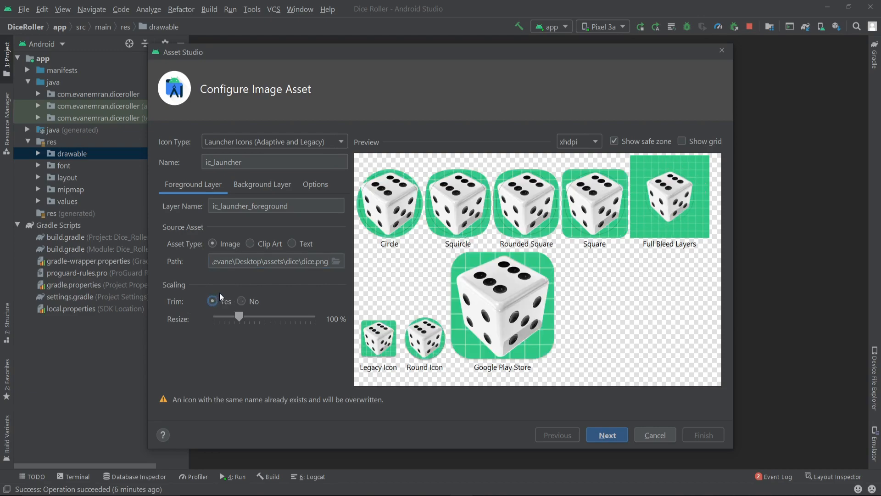
{"action": "mouse_move", "coordinate": [358, 243]}
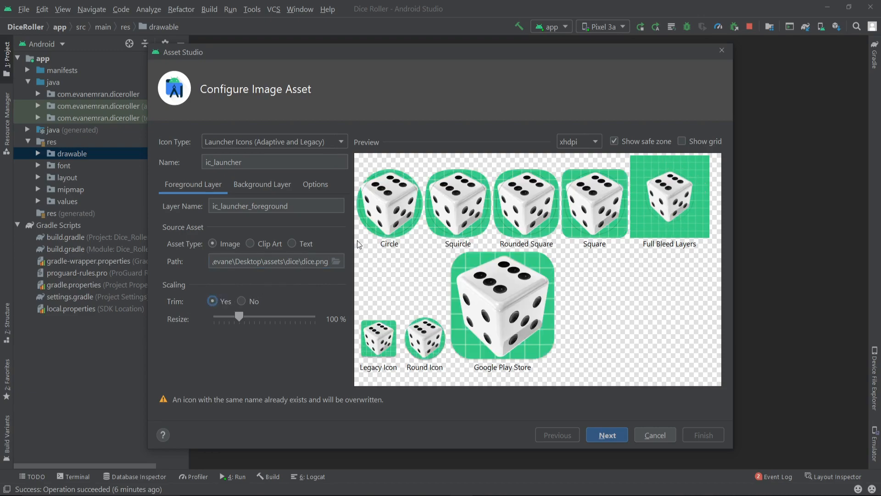
{"action": "mouse_move", "coordinate": [396, 226]}
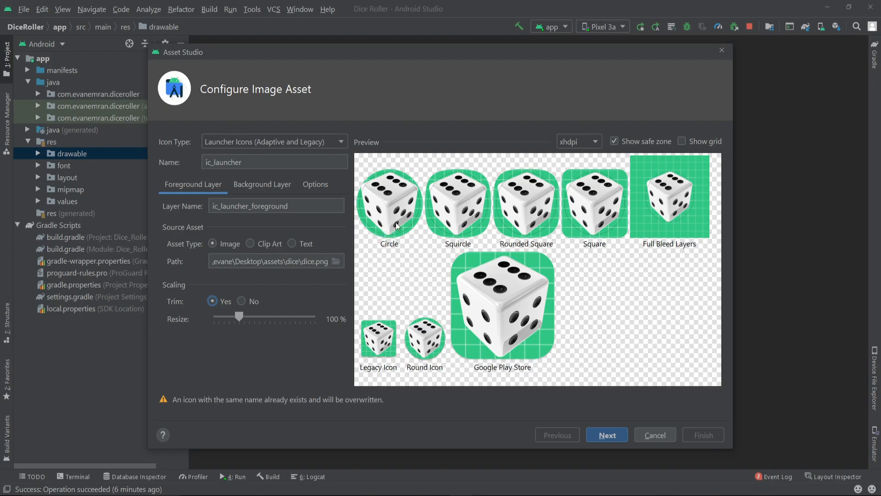
{"action": "mouse_move", "coordinate": [579, 220]}
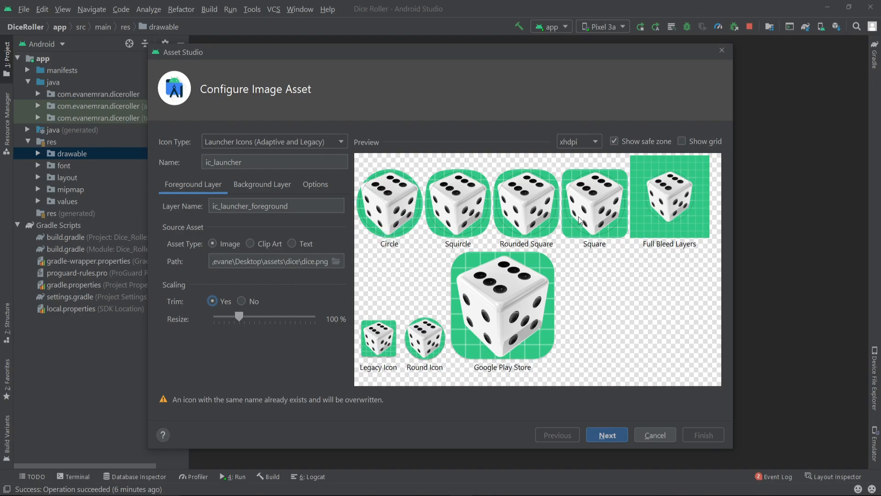
{"action": "mouse_move", "coordinate": [571, 178]}
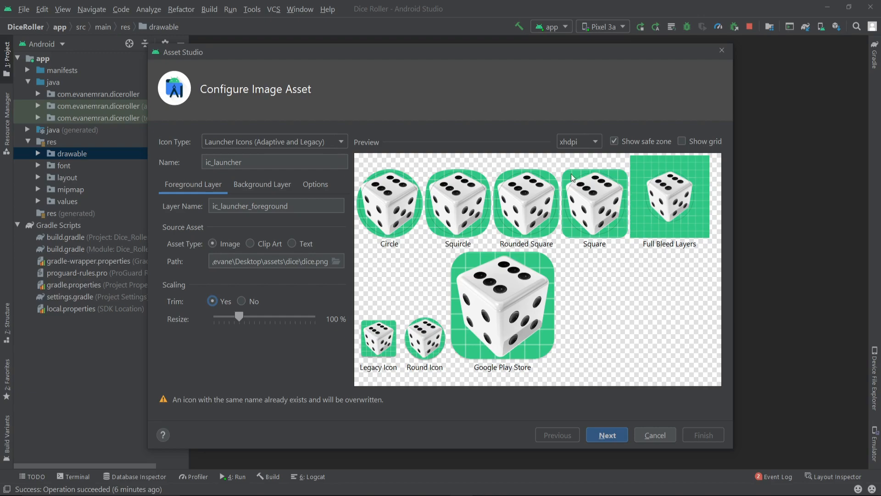
{"action": "mouse_move", "coordinate": [236, 320]}
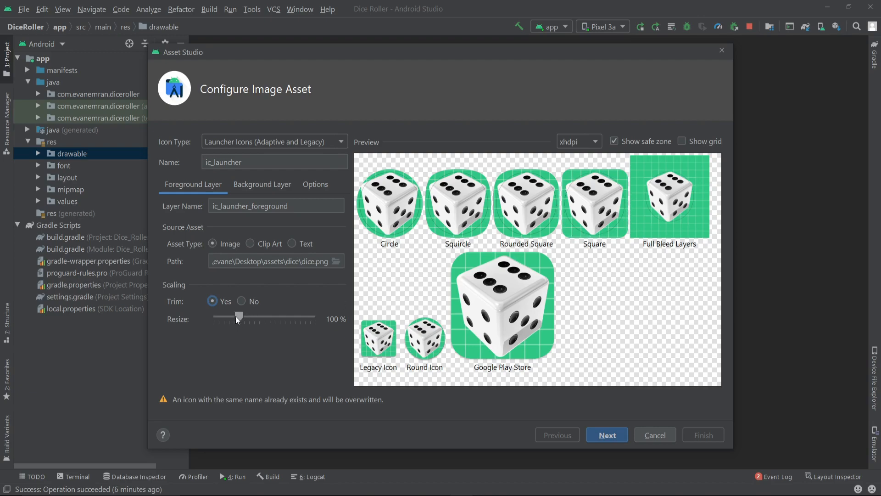
{"action": "left_click_drag", "start_coordinate": [238, 316], "coordinate": [235, 316]}
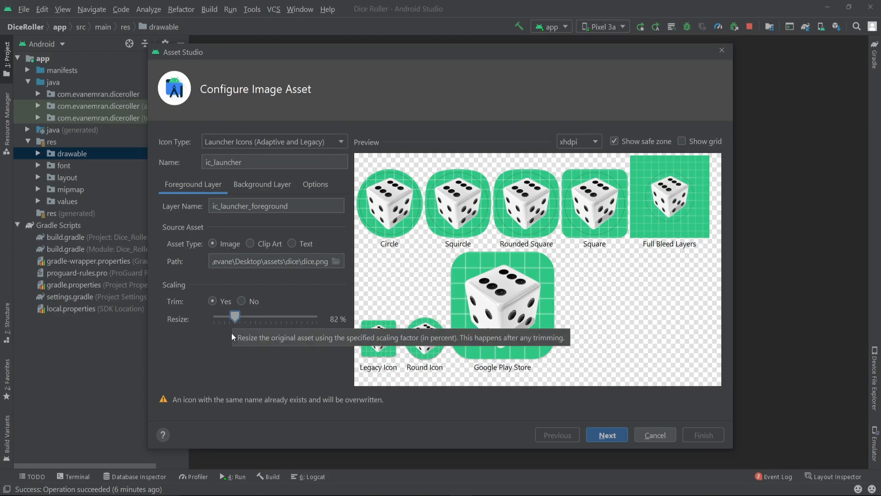
{"action": "mouse_move", "coordinate": [230, 386]}
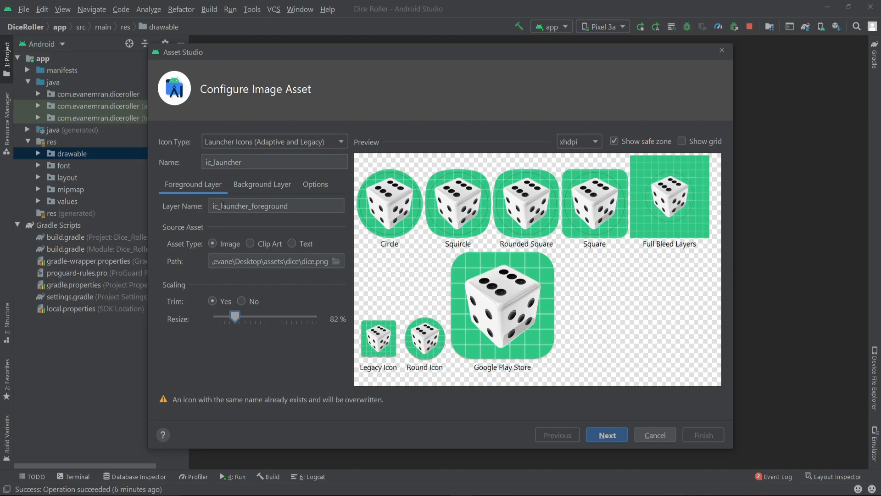
Set the Background Layer to a solid orange colour (DC5B1B)
{"action": "left_click", "coordinate": [261, 184]}
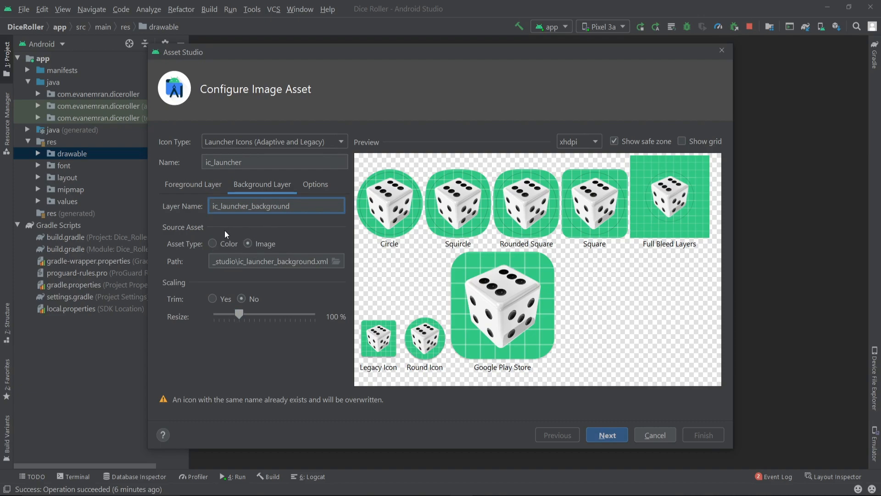
{"action": "left_click", "coordinate": [213, 243]}
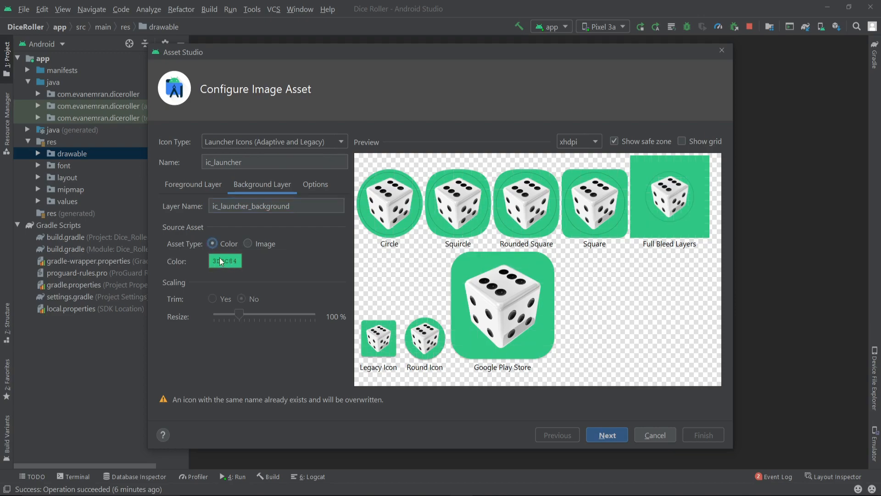
{"action": "left_click", "coordinate": [225, 260]}
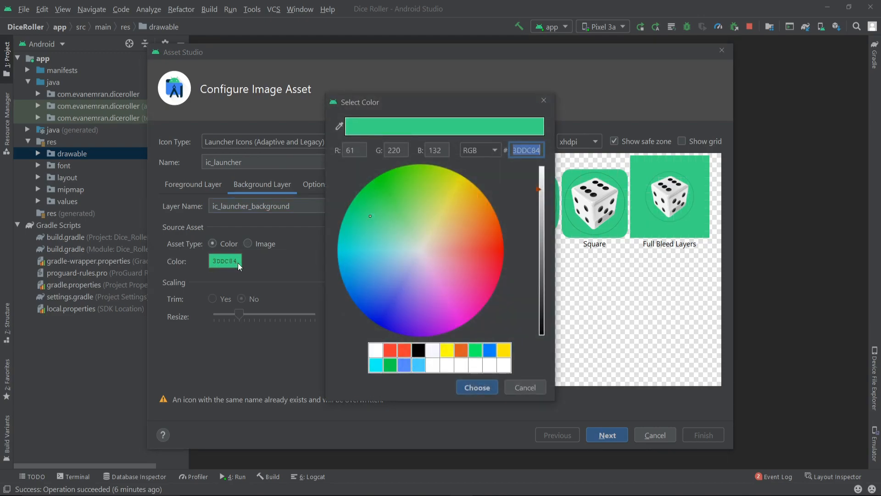
{"action": "left_click", "coordinate": [462, 350]}
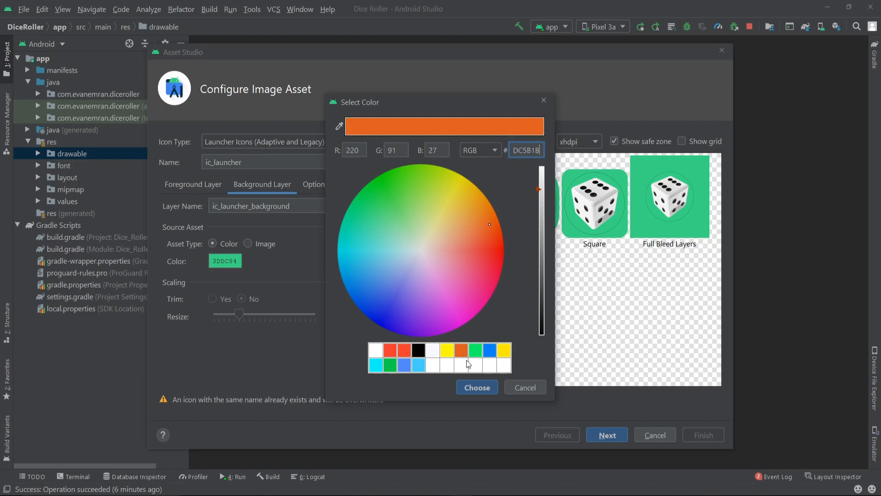
{"action": "left_click", "coordinate": [476, 387]}
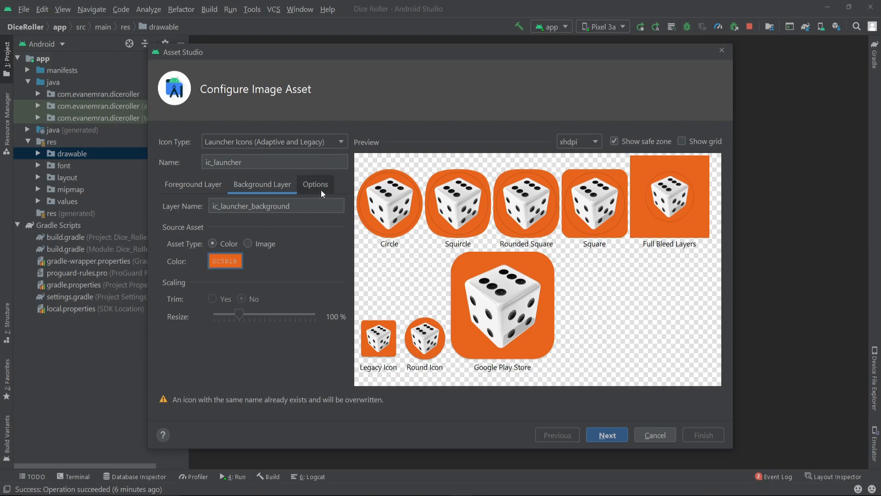
Show the Options tab for legacy, round and Play Store icon generation
{"action": "left_click", "coordinate": [315, 183]}
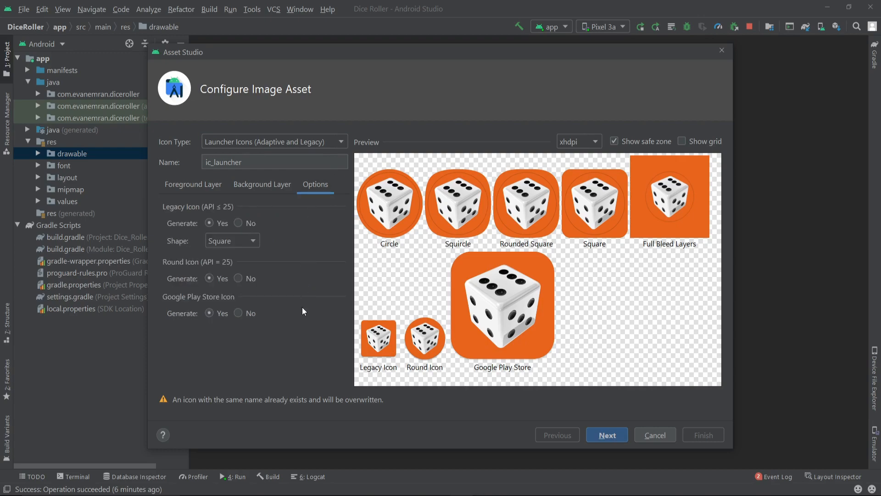
{"action": "mouse_move", "coordinate": [291, 288]}
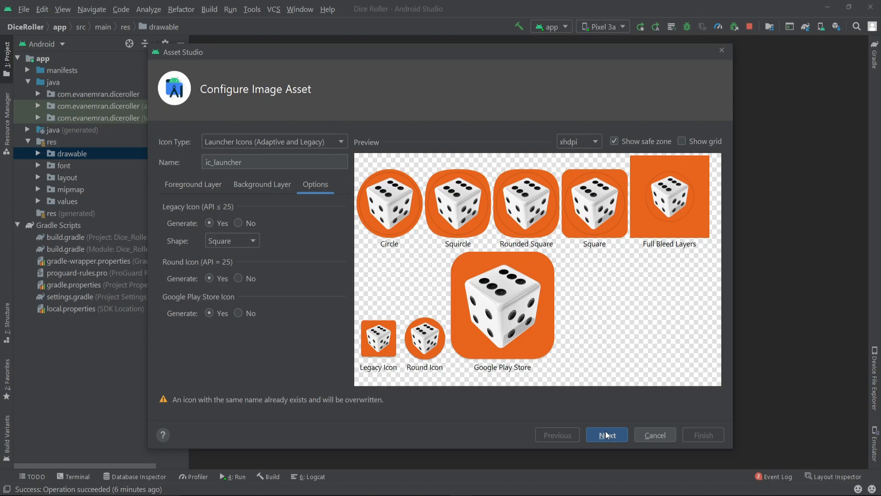
Review the Confirm Icon Path page and finish generating the icons
{"action": "left_click", "coordinate": [606, 434]}
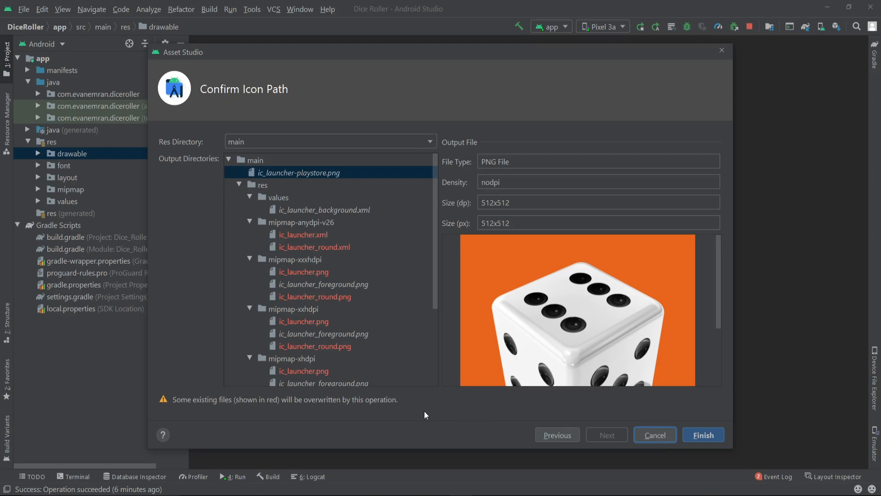
{"action": "mouse_move", "coordinate": [182, 401]}
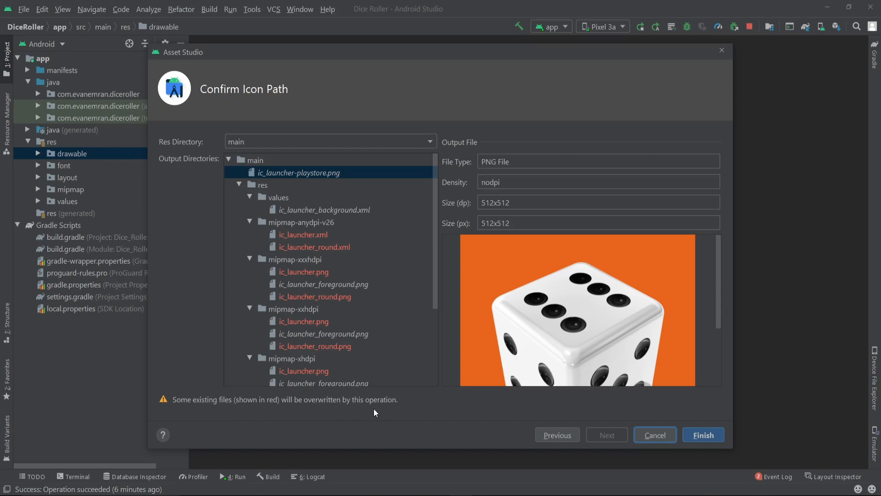
{"action": "mouse_move", "coordinate": [405, 408]}
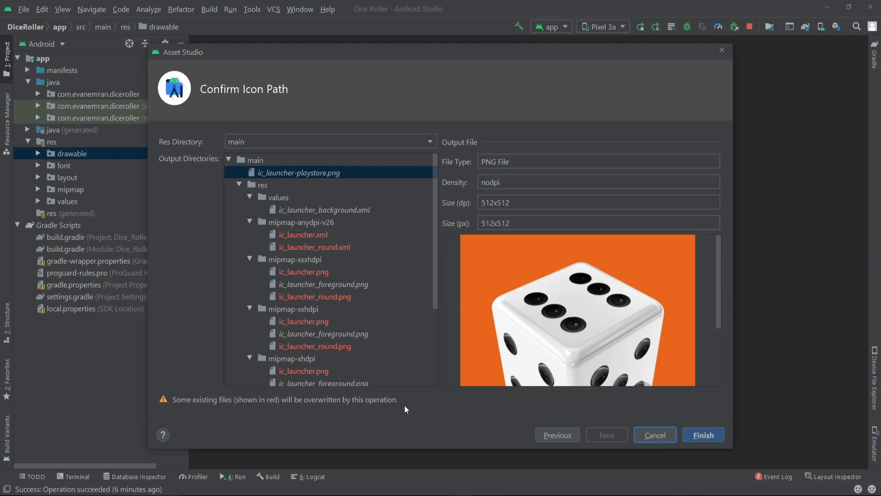
{"action": "mouse_move", "coordinate": [618, 416]}
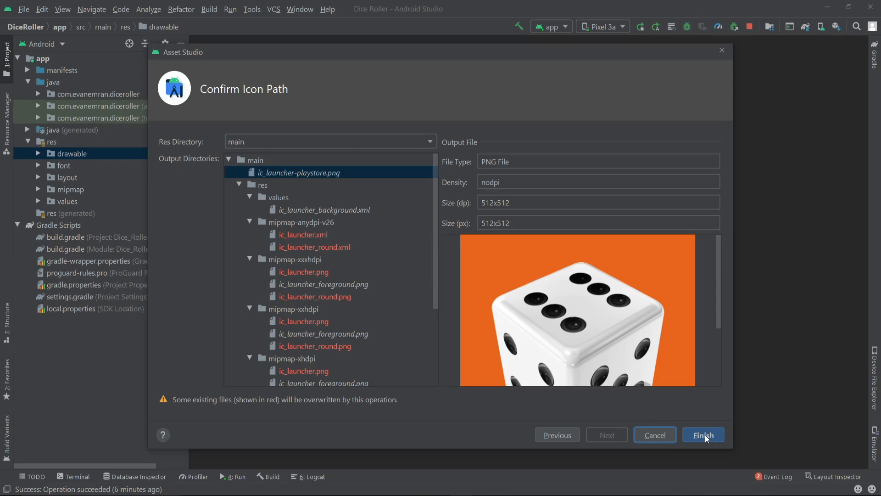
{"action": "left_click", "coordinate": [702, 435]}
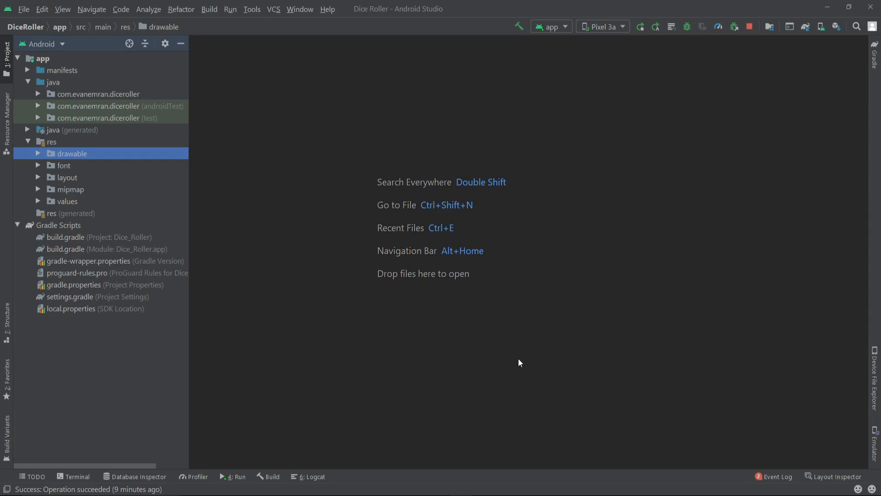
{"action": "mouse_move", "coordinate": [413, 352]}
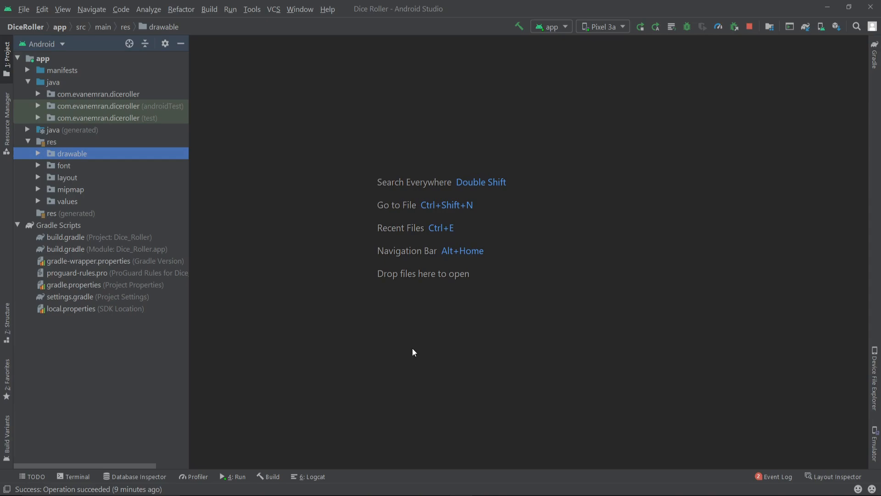
{"action": "mouse_move", "coordinate": [611, 213]}
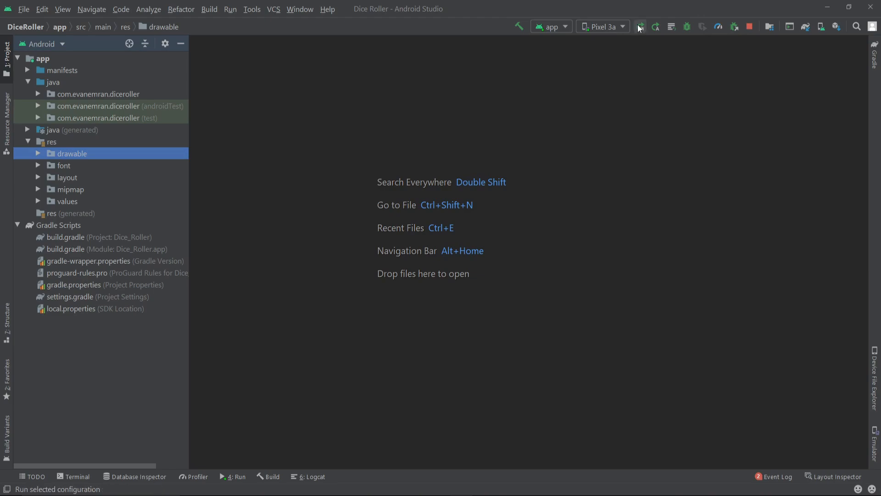
Run 'app' on the Pixel 3a emulator to show the new icon
{"action": "left_click", "coordinate": [639, 27]}
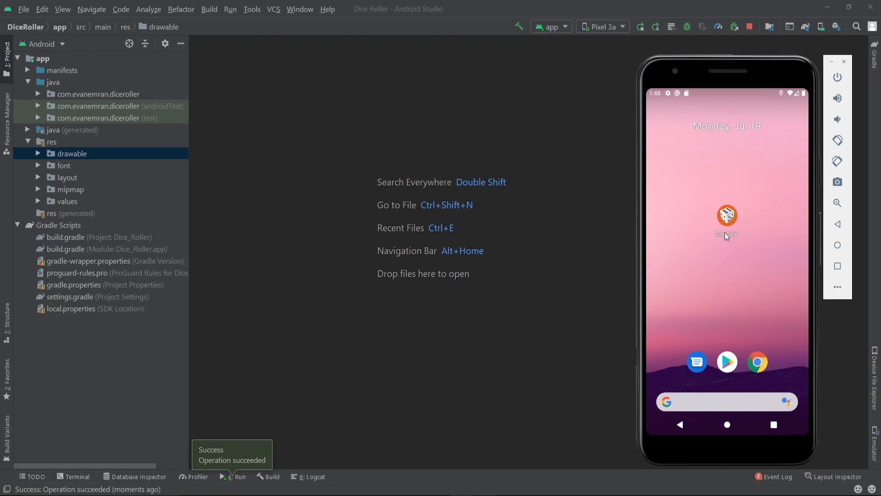
{"action": "mouse_move", "coordinate": [662, 279]}
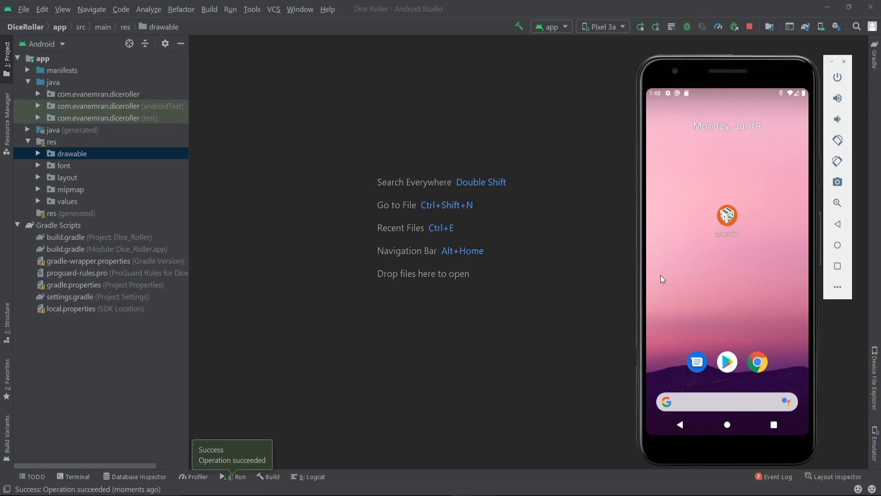